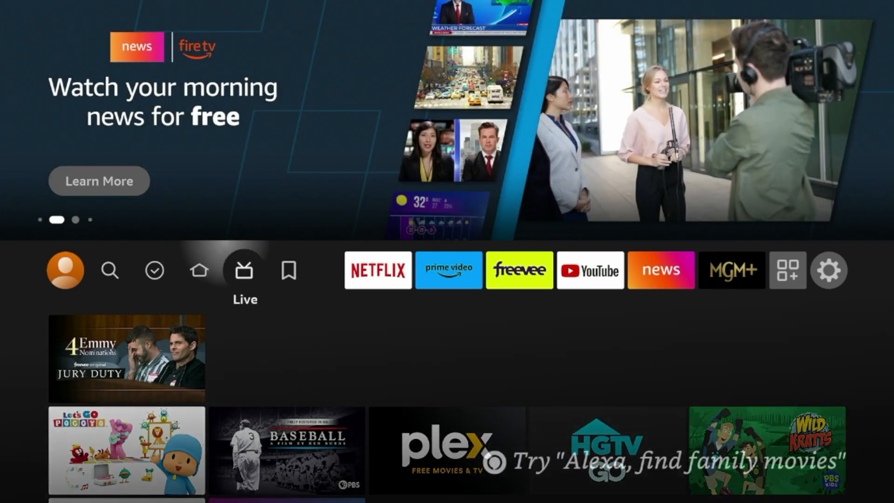
Check the device type under Settings > My Fire TV, then return Home.
{"action": "left_click", "coordinate": [828, 271]}
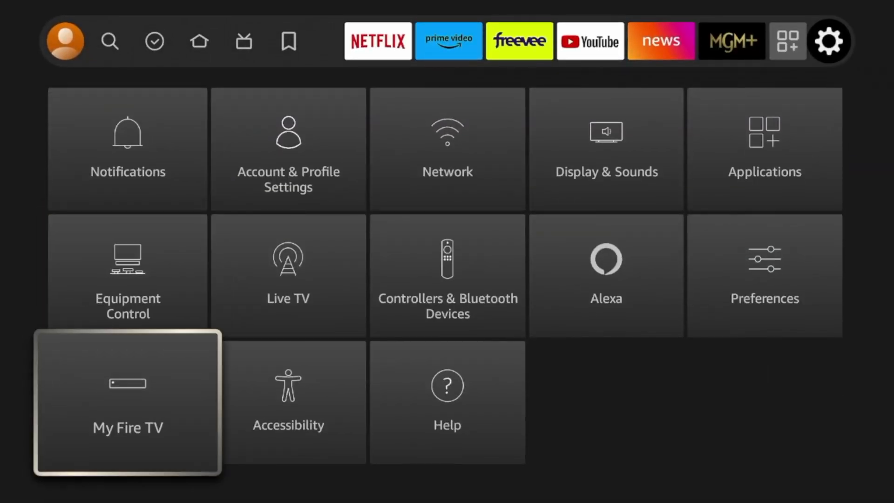
{"action": "left_click", "coordinate": [127, 403]}
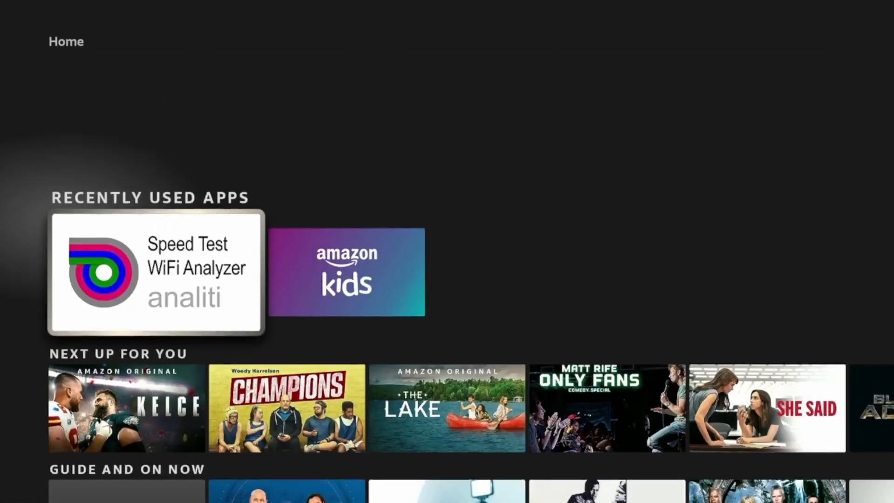
{"action": "left_click", "coordinate": [155, 272]}
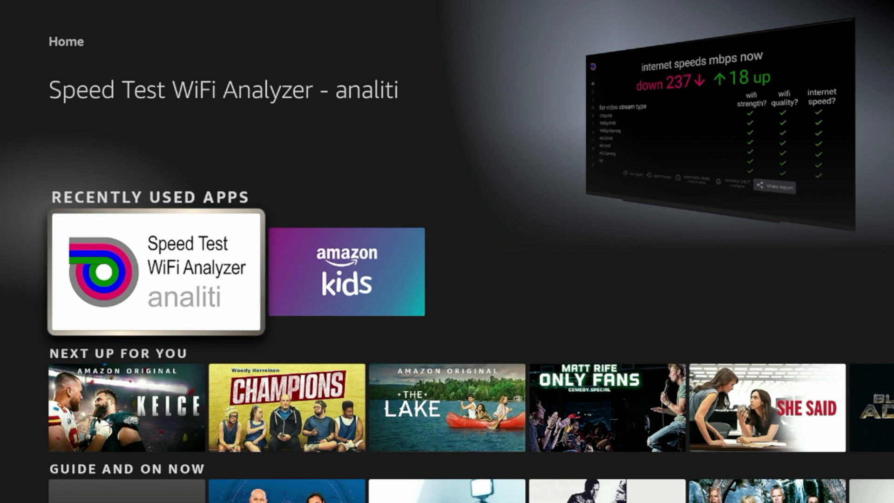
Launch Speed Test WiFi Analyzer from the home screen and run the Analiti test.
{"action": "left_click", "coordinate": [156, 271]}
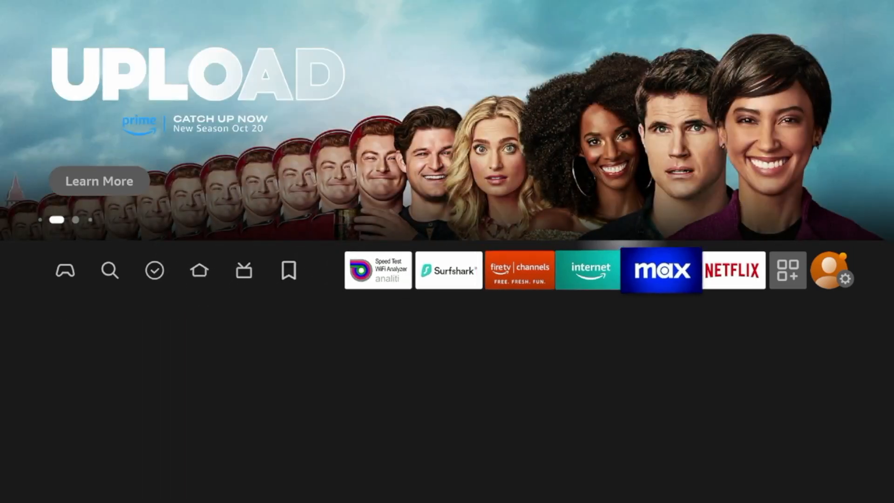
Check the model under Settings > My Fire TV > About on the next stick.
{"action": "left_click", "coordinate": [849, 279]}
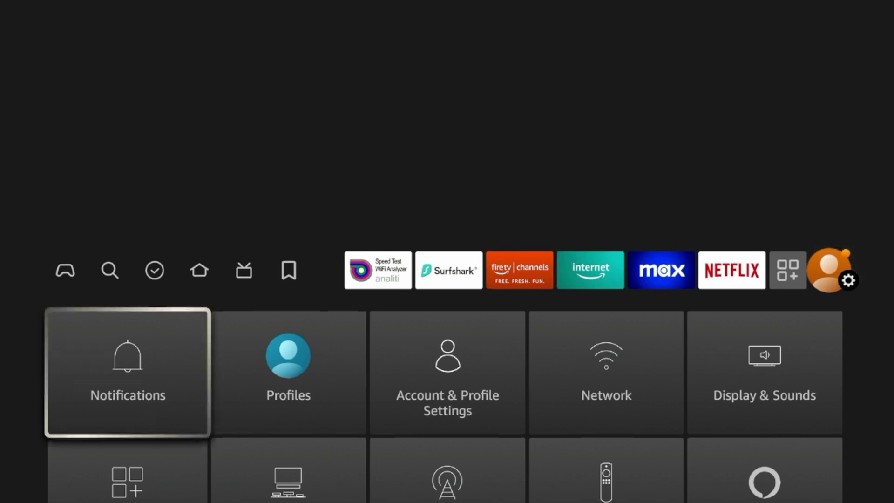
{"action": "scroll", "scroll_direction": "down", "scroll_amount": 3}
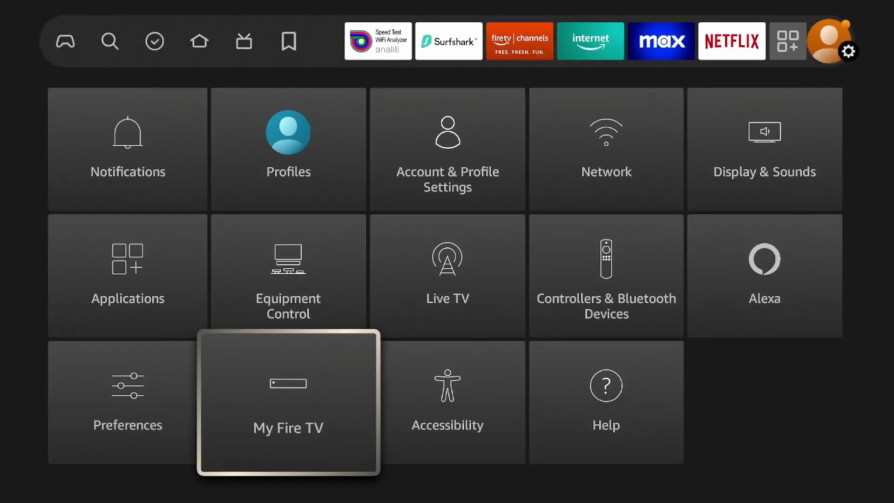
{"action": "left_click", "coordinate": [287, 402]}
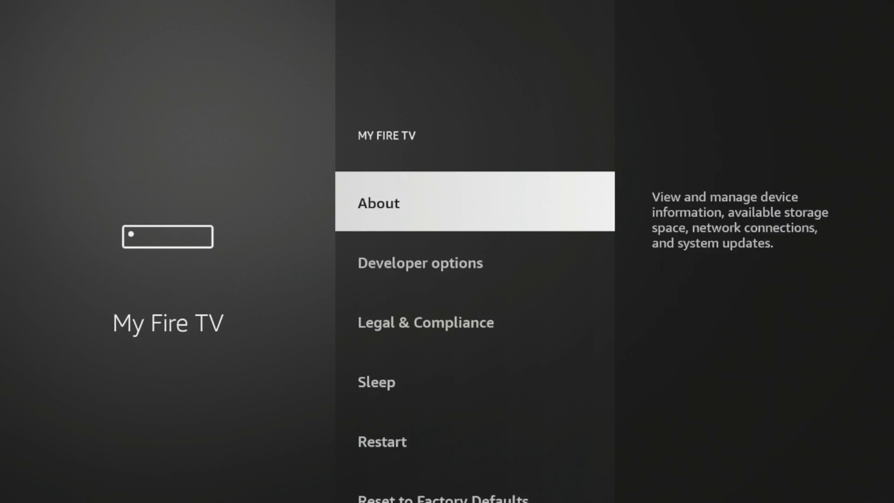
{"action": "left_click", "coordinate": [379, 203]}
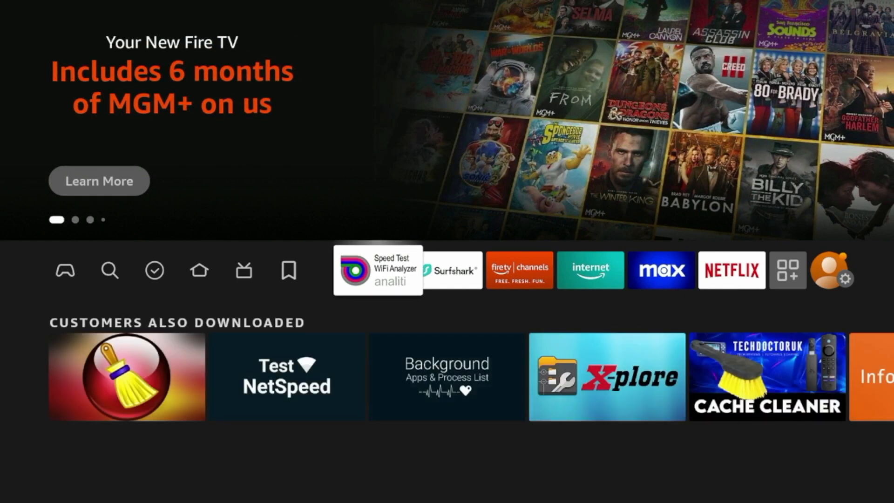
Launch Speed Test WiFi Analyzer from Home so its ping test starts (11-34 ms).
{"action": "left_click", "coordinate": [377, 270]}
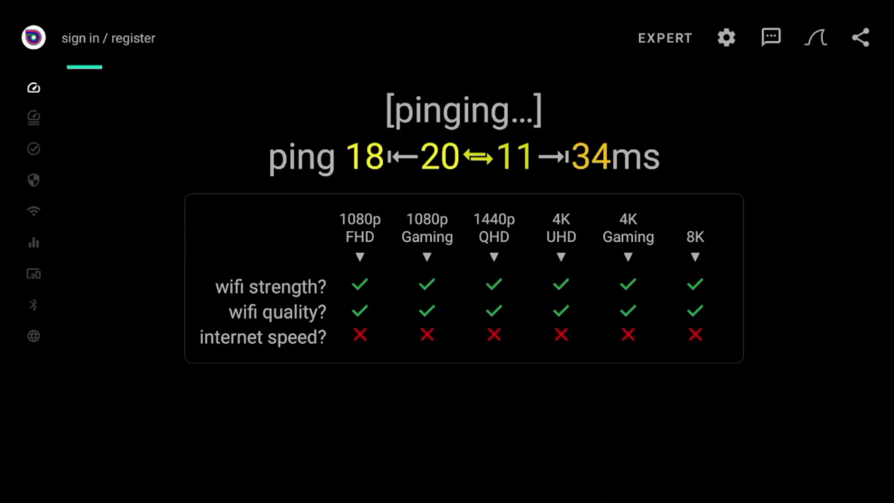